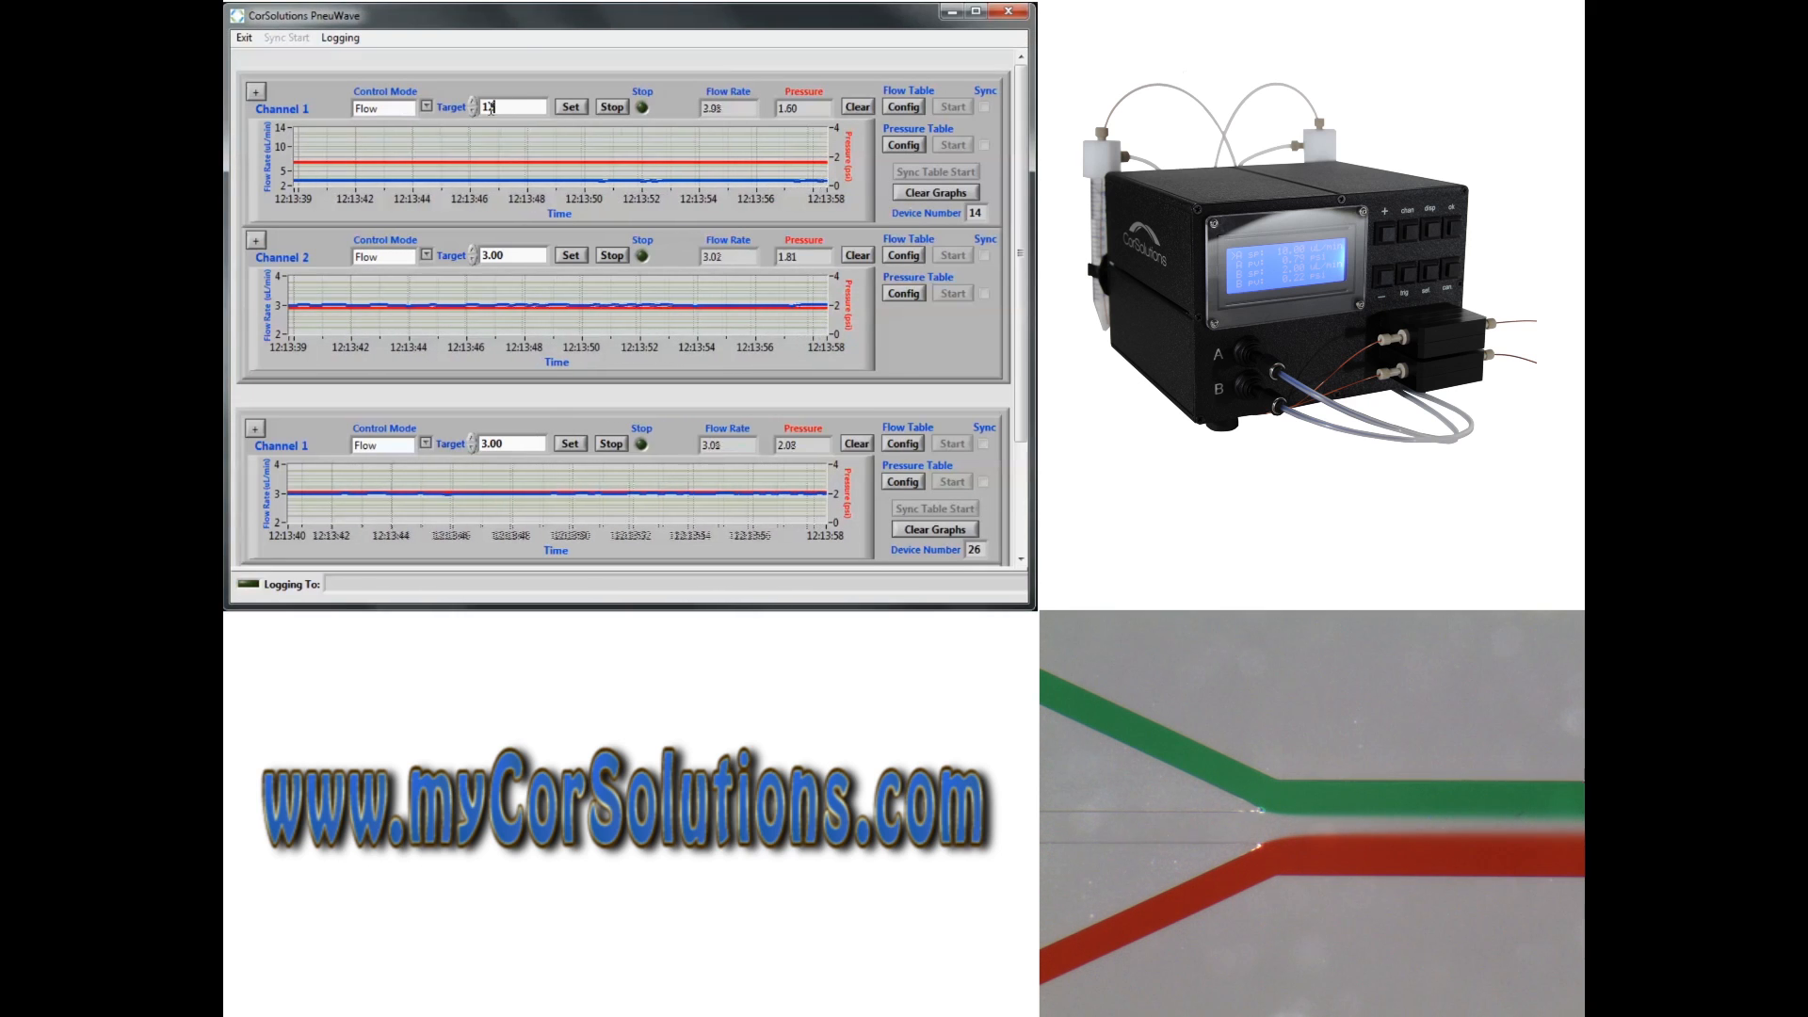
# Apply a flow target of 12 to channel 1, raising its flow to about 11.8
pyautogui.click(570, 107)
pyautogui.write('3')
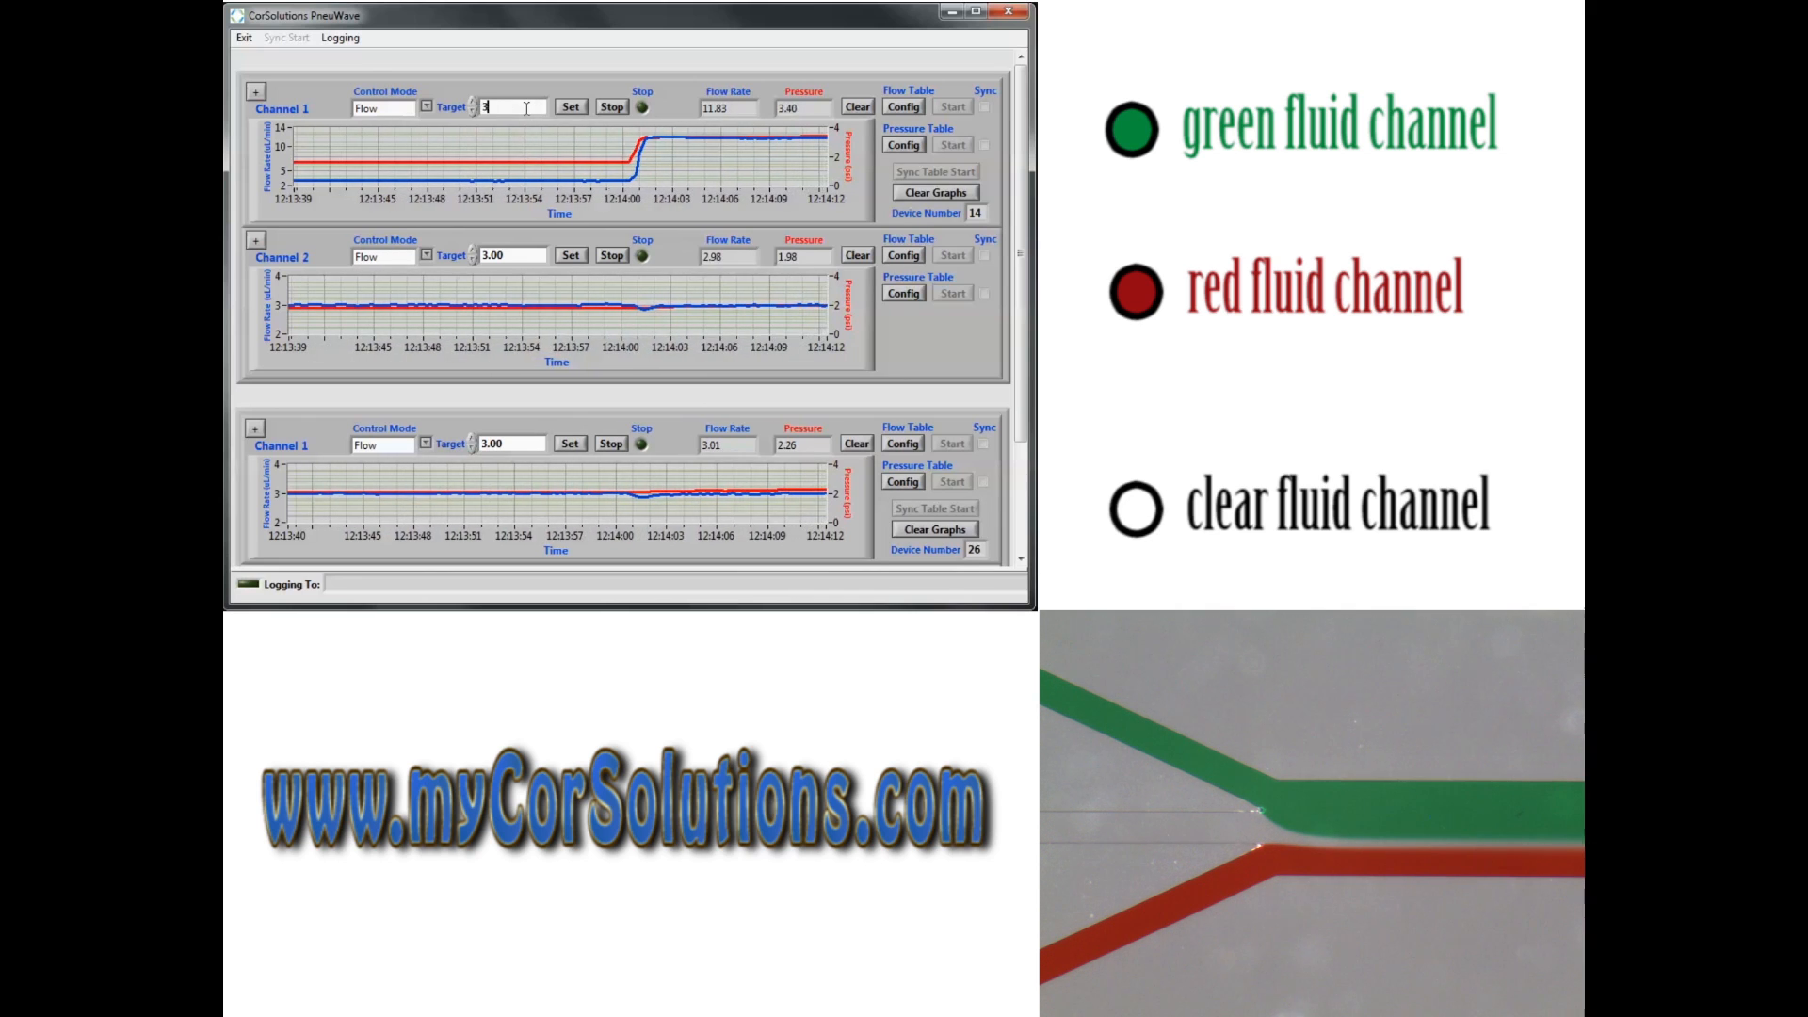
# Apply a 3.00 flow target to channel 1, then enter 12.00 as its new target
pyautogui.click(571, 105)
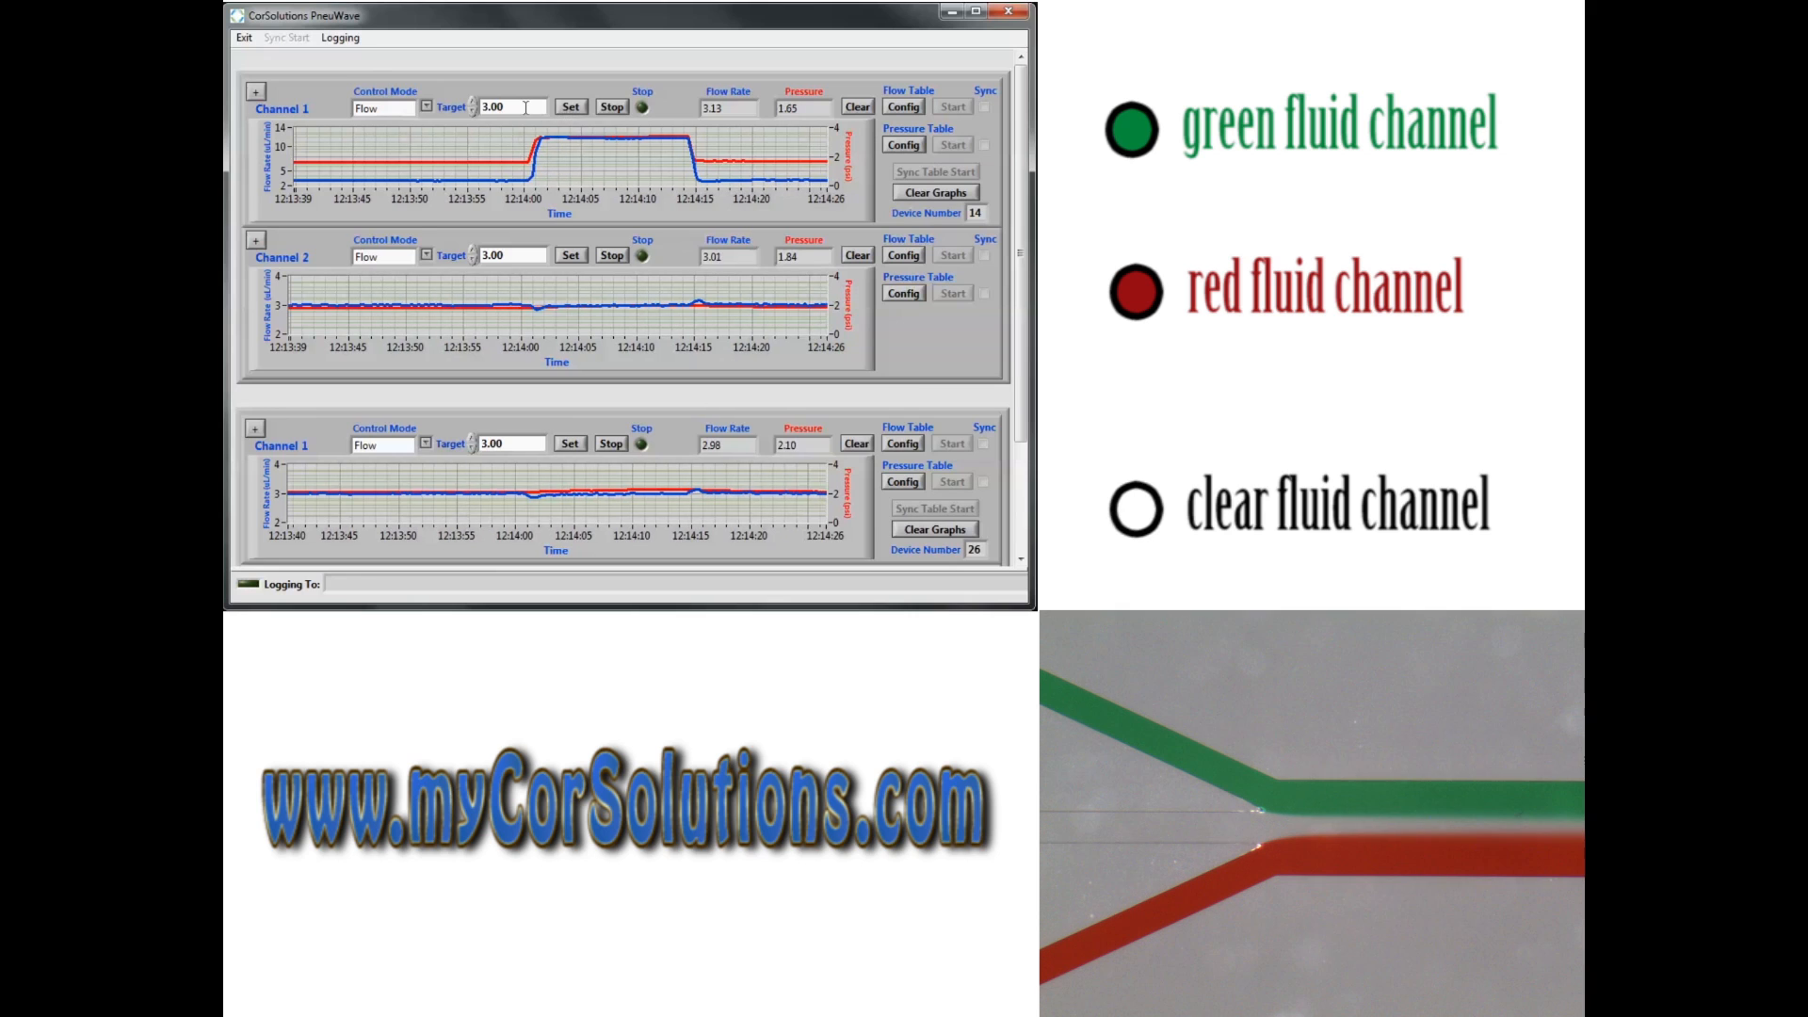
pyautogui.write('12.00')
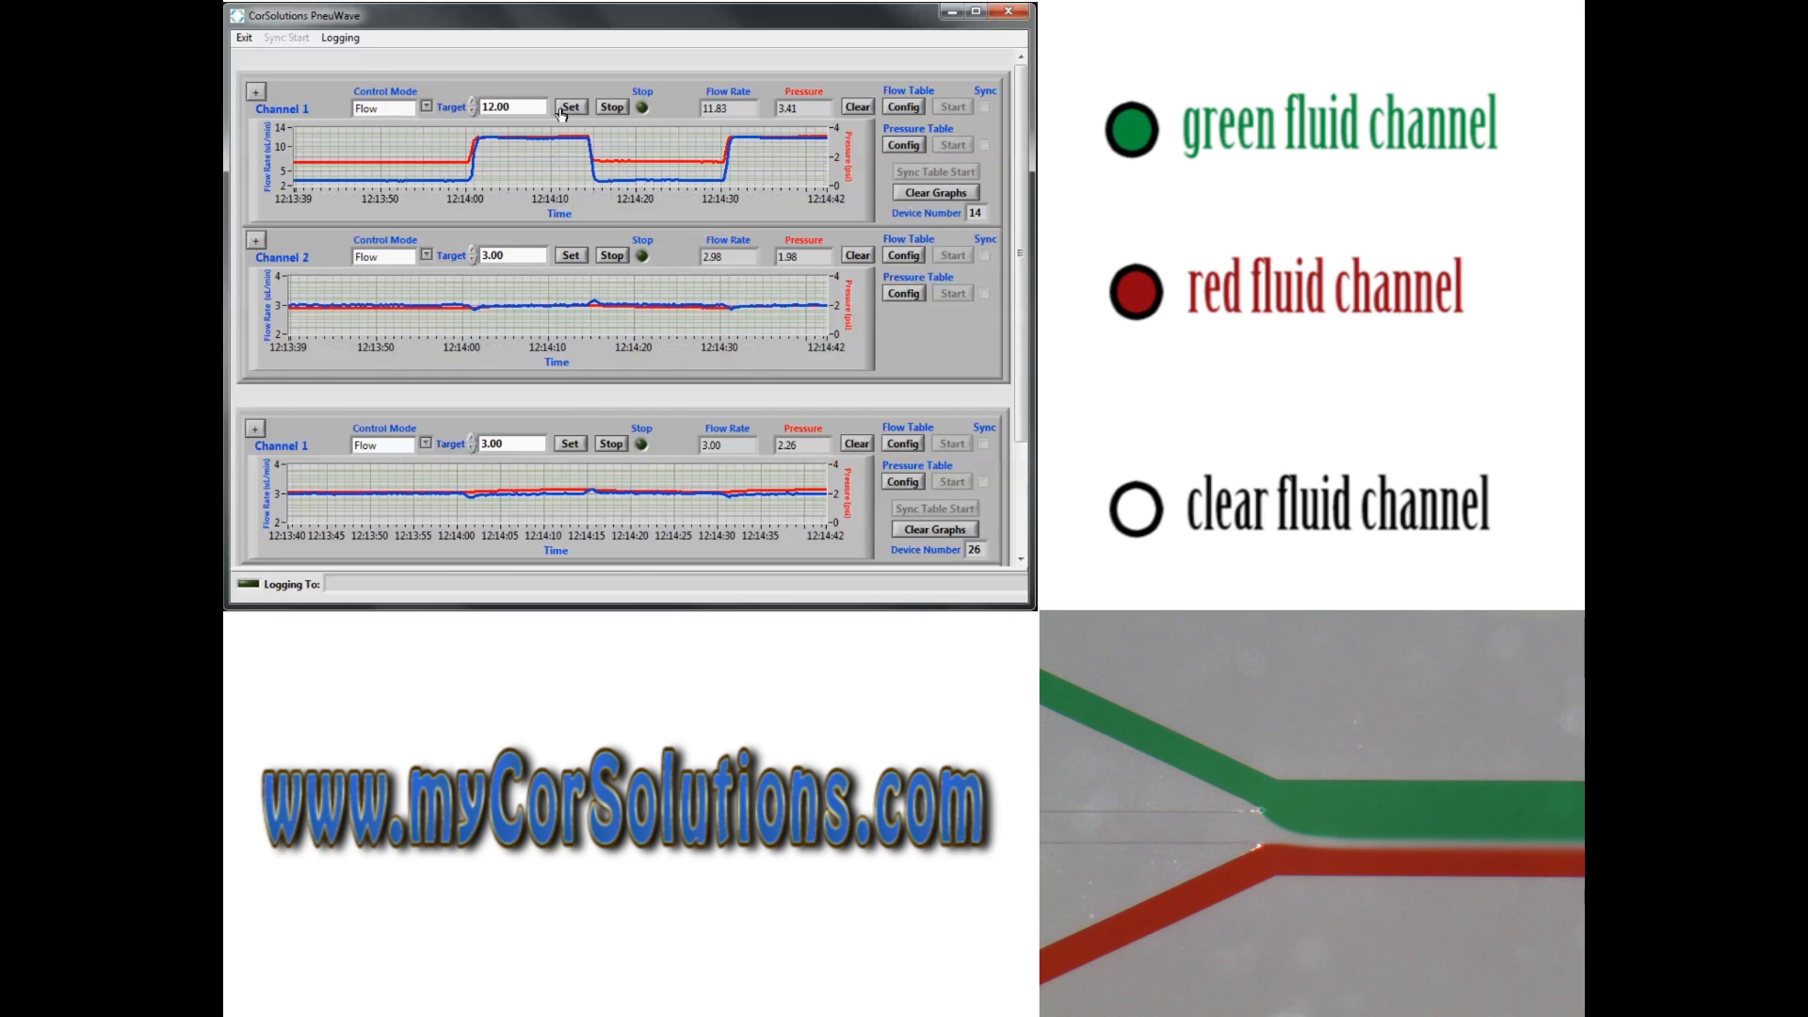
# Apply channel 1's 3.00 flow target so all channels hold steady near flow 3
pyautogui.click(571, 107)
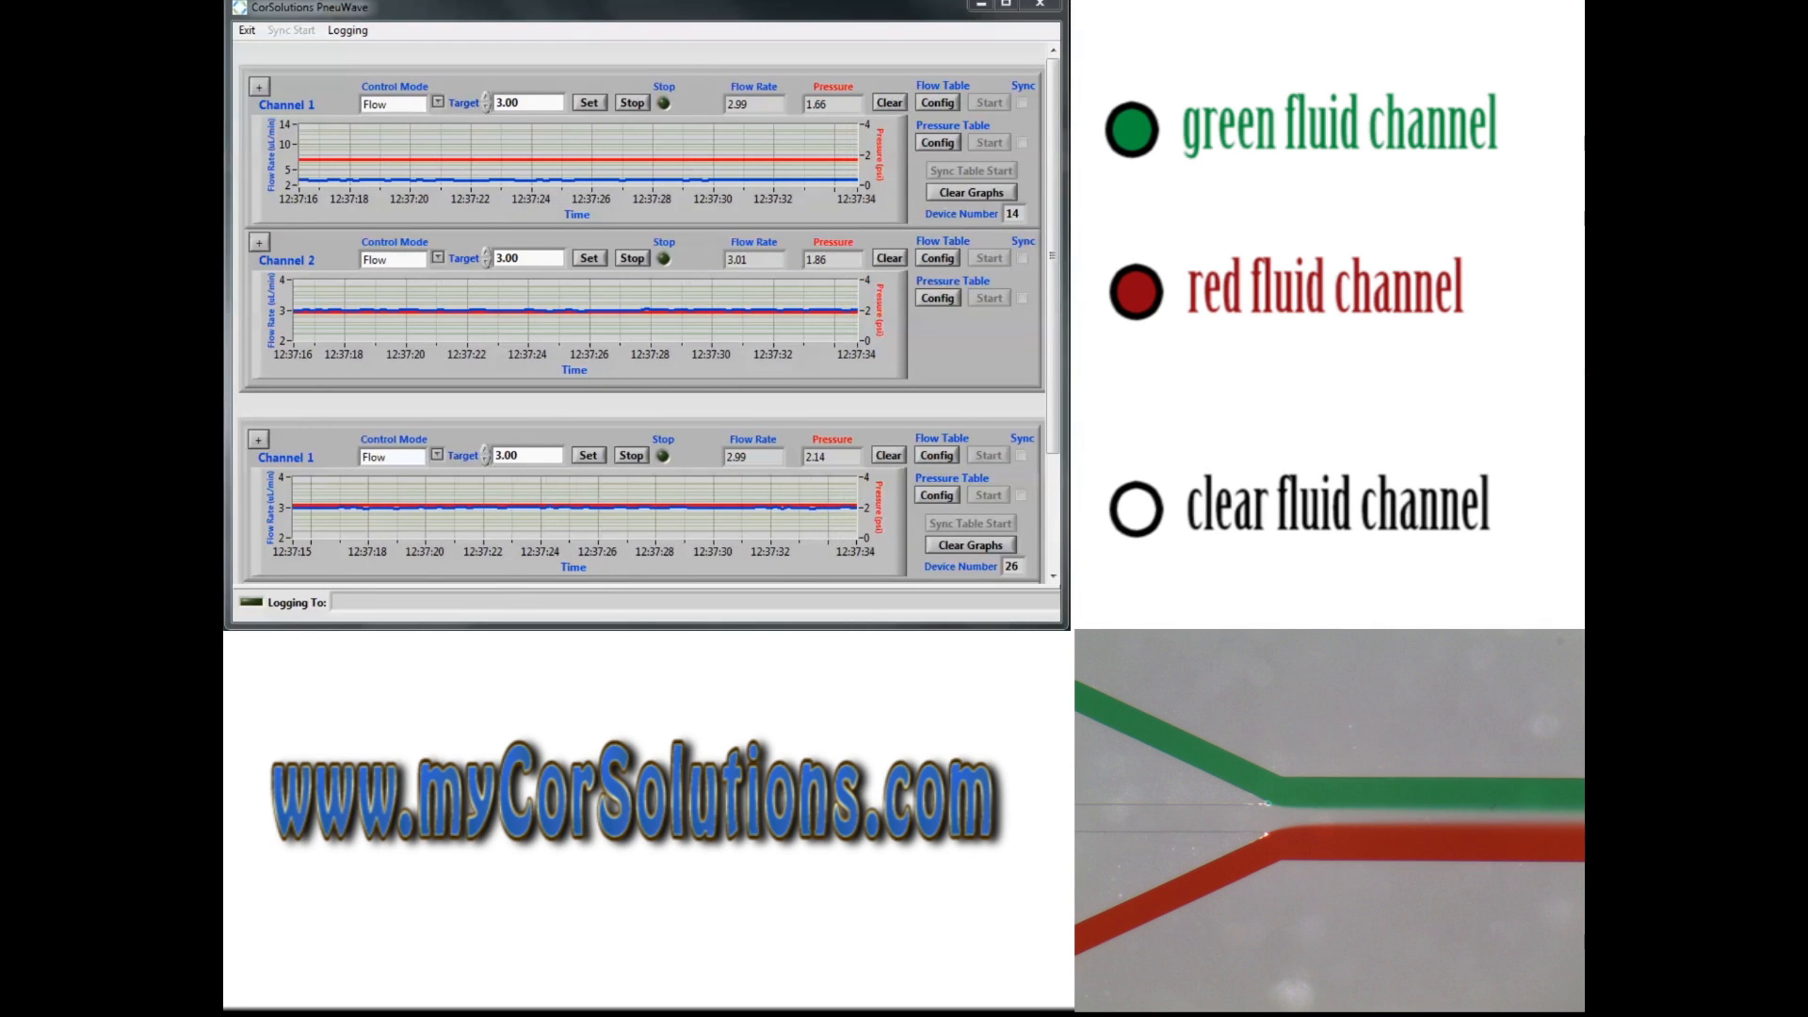
# Set the channels' Control Mode to Pressure and select channel 1's pressure target value
pyautogui.click(435, 103)
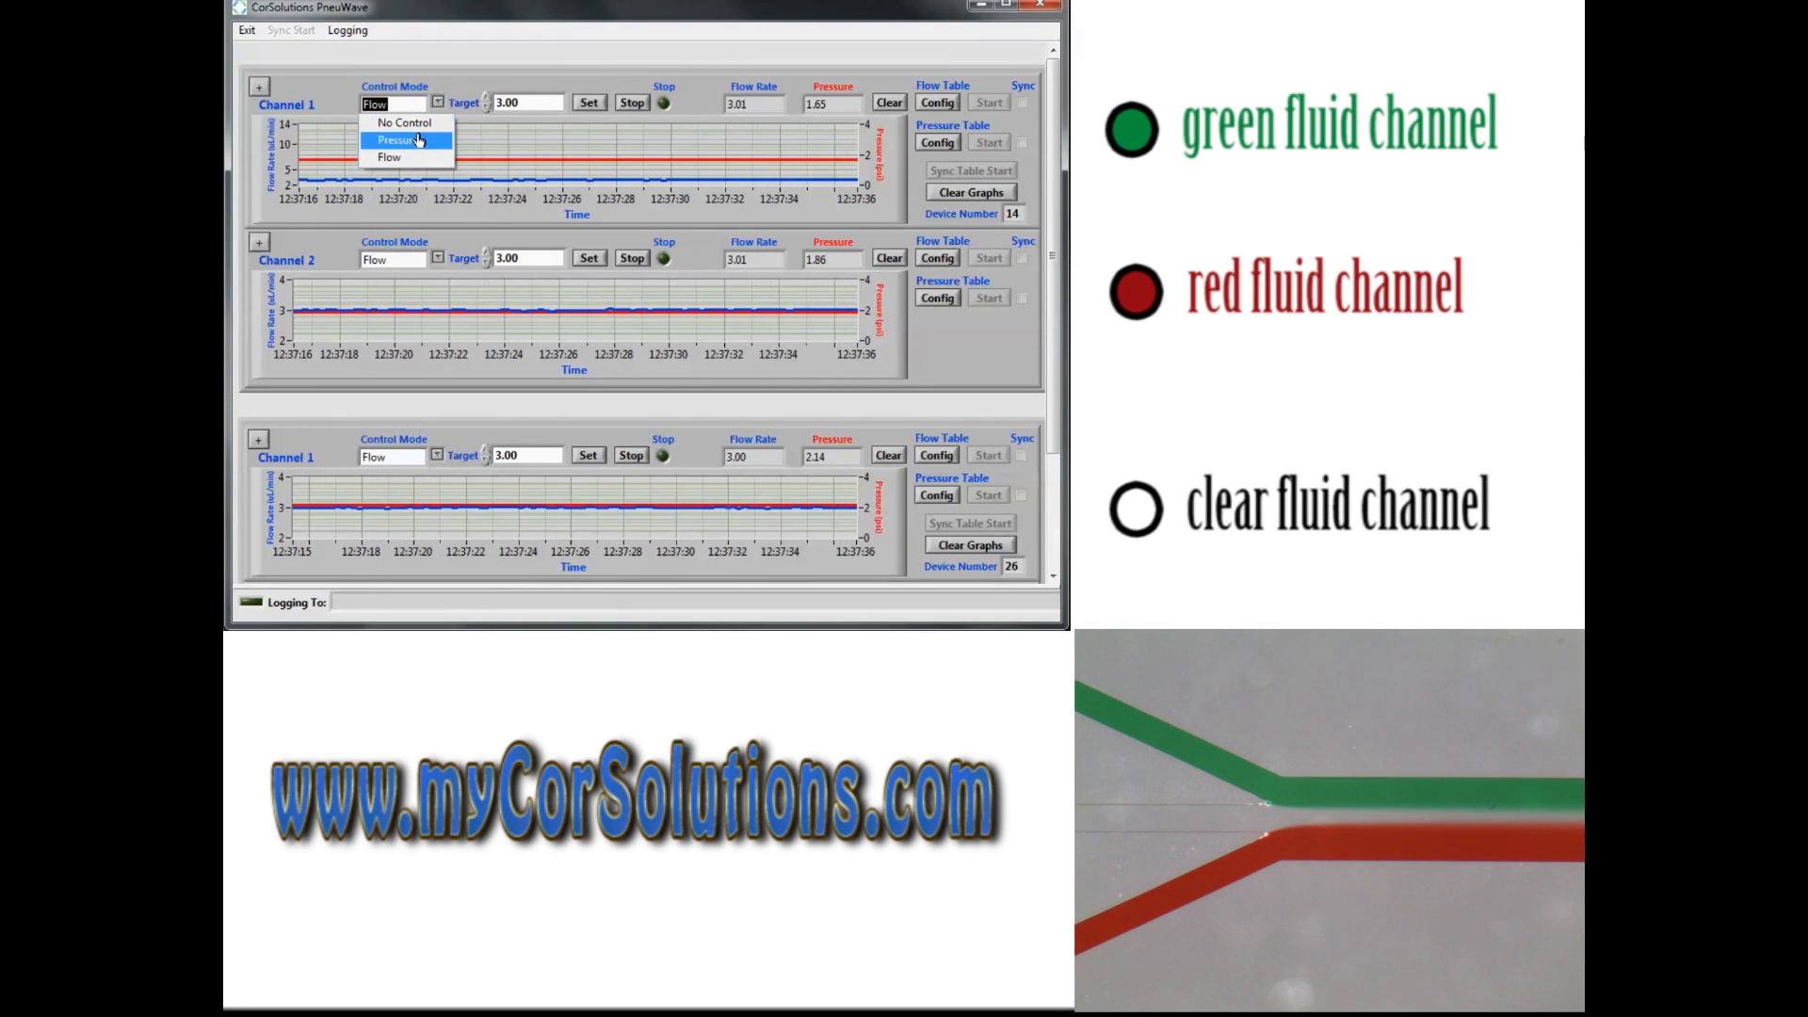
pyautogui.click(436, 258)
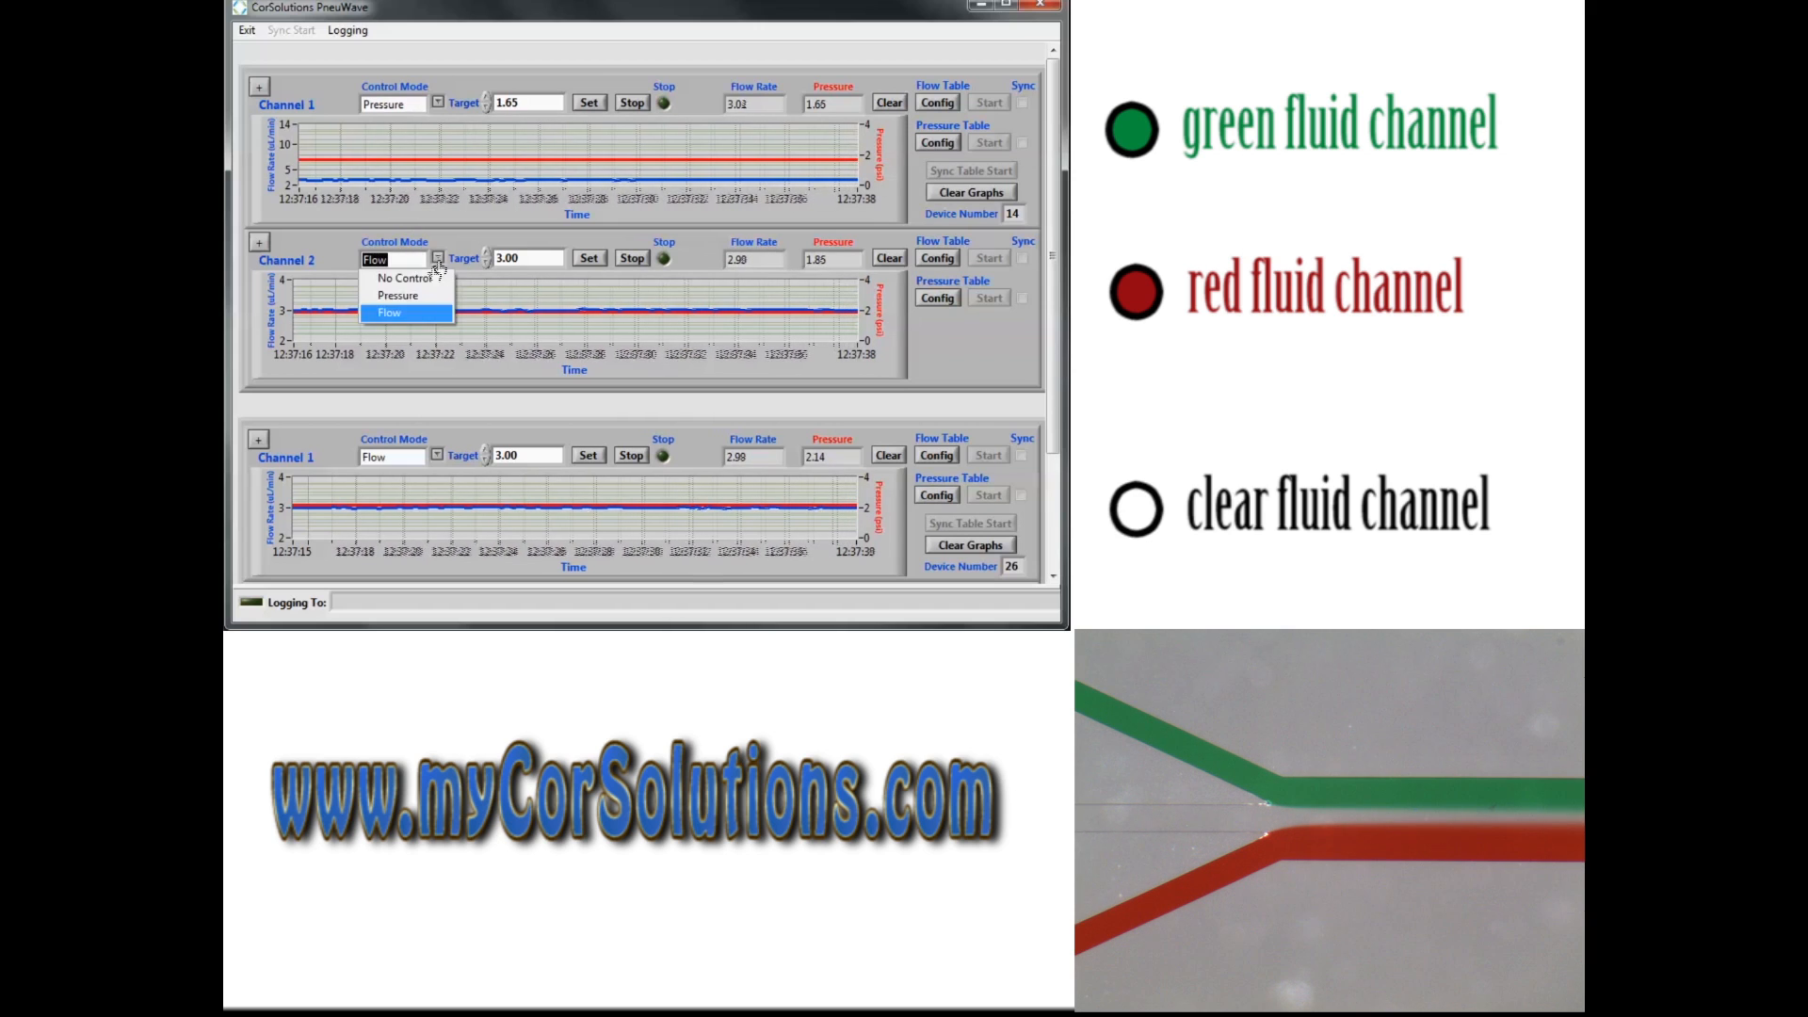
pyautogui.click(398, 295)
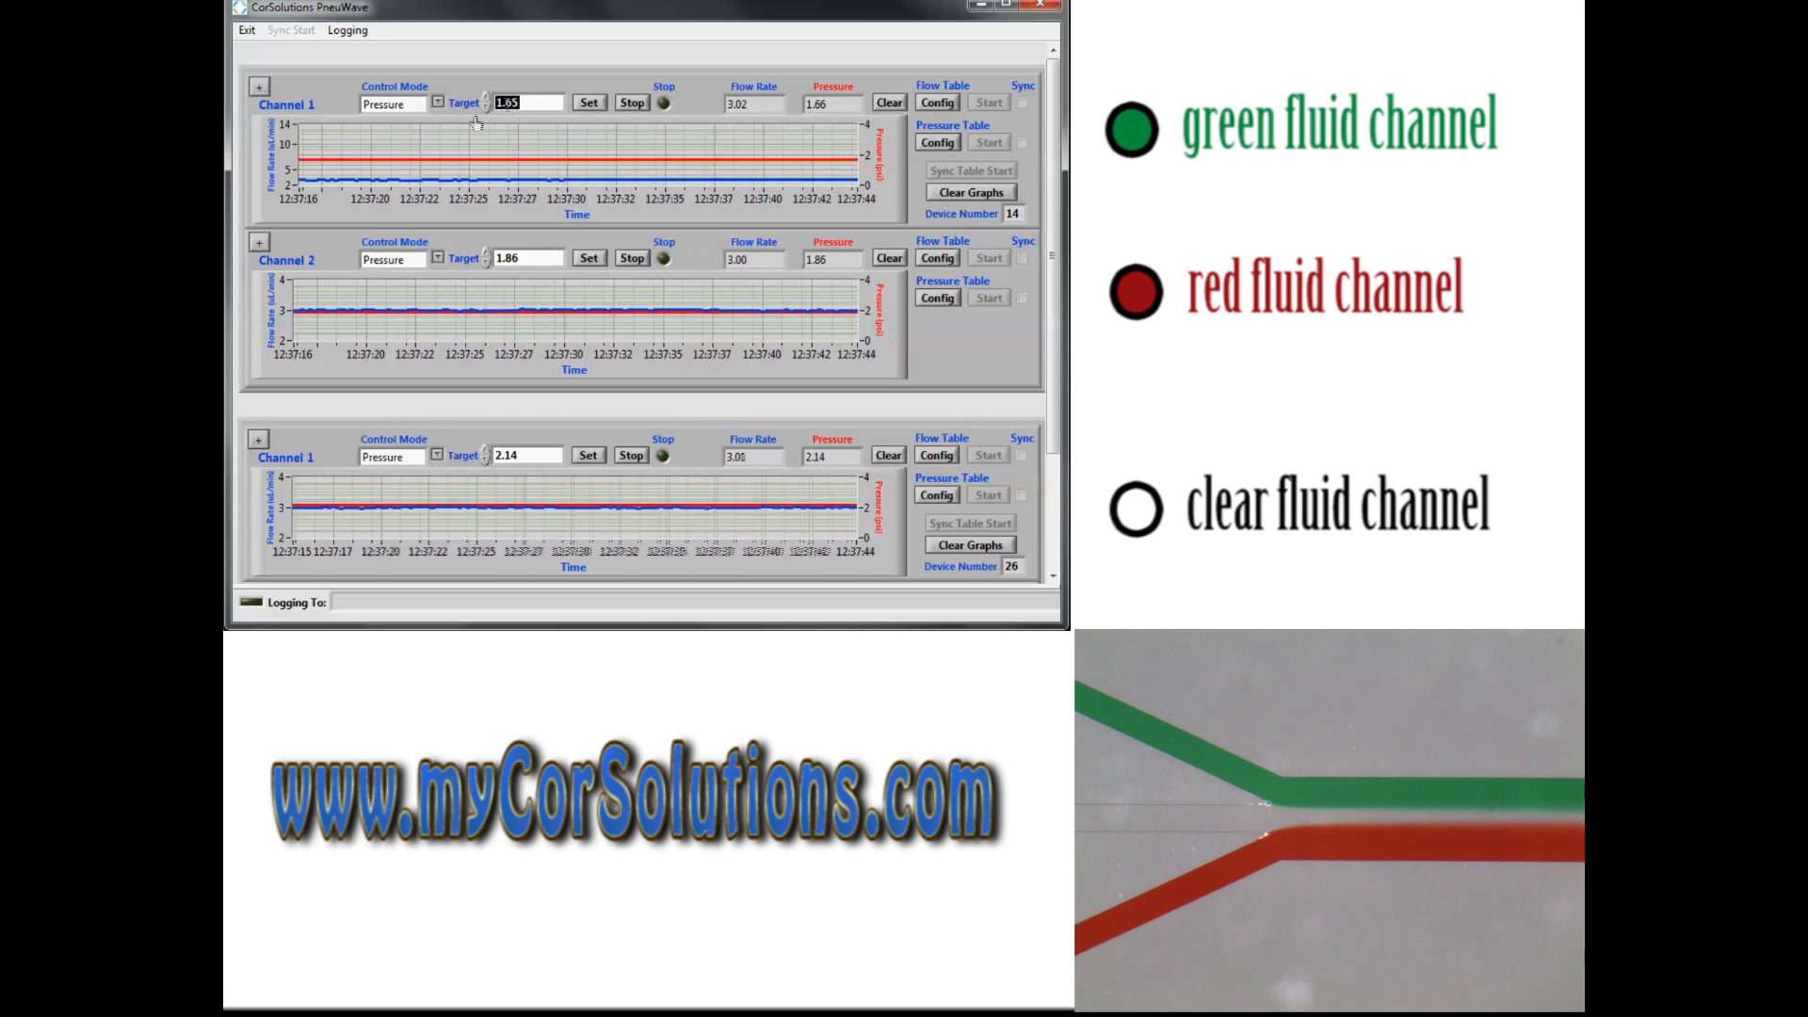
pyautogui.click(589, 102)
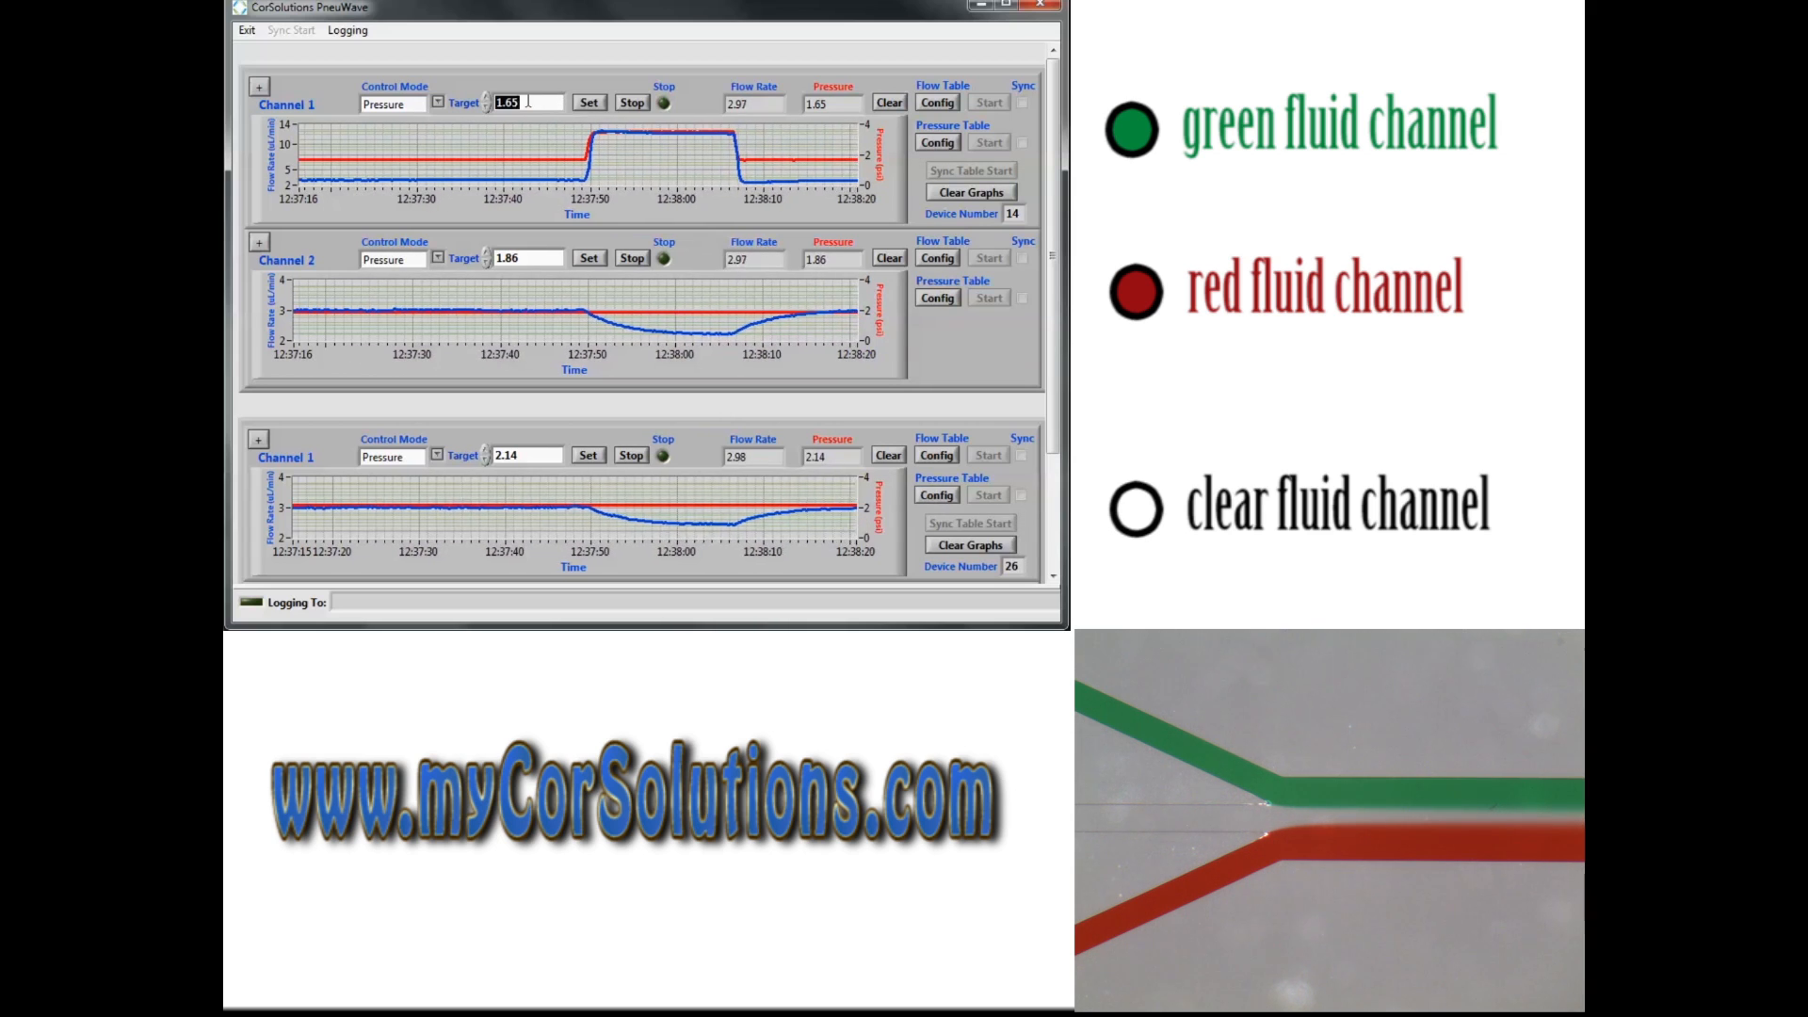
# Apply a 3.5 pressure target to channel 1
pyautogui.write('3.5')
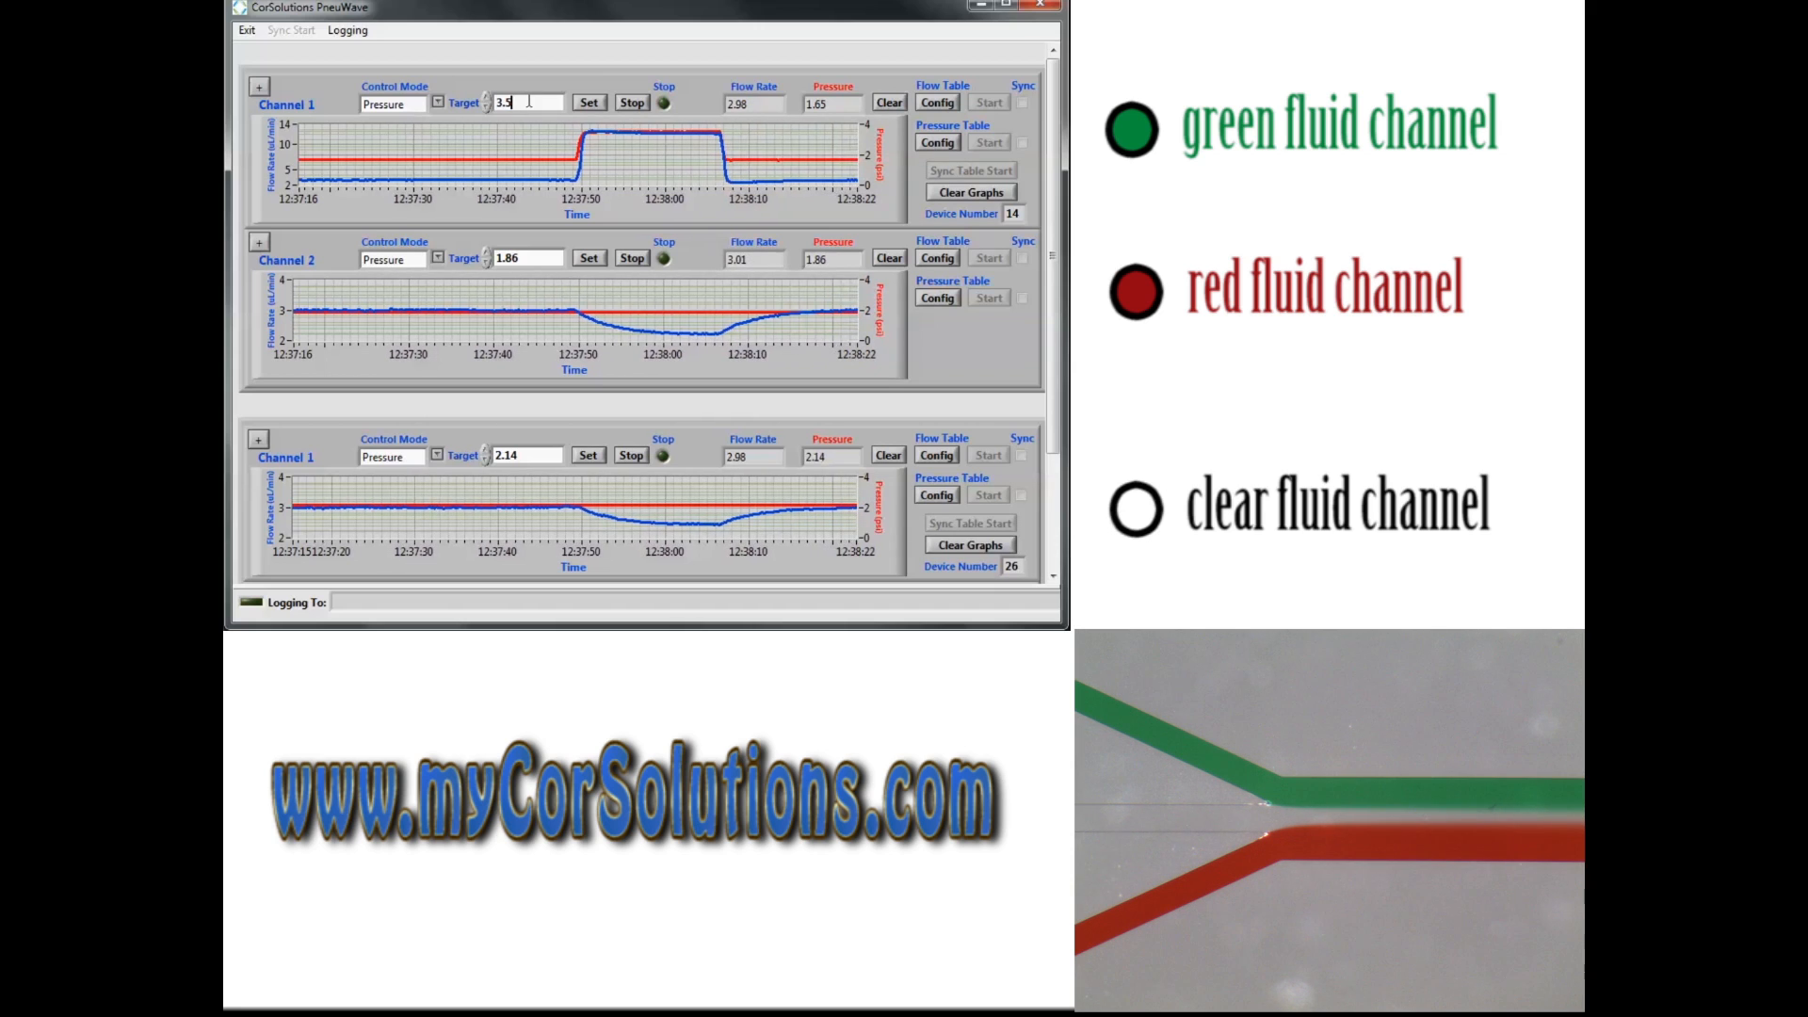
pyautogui.click(588, 102)
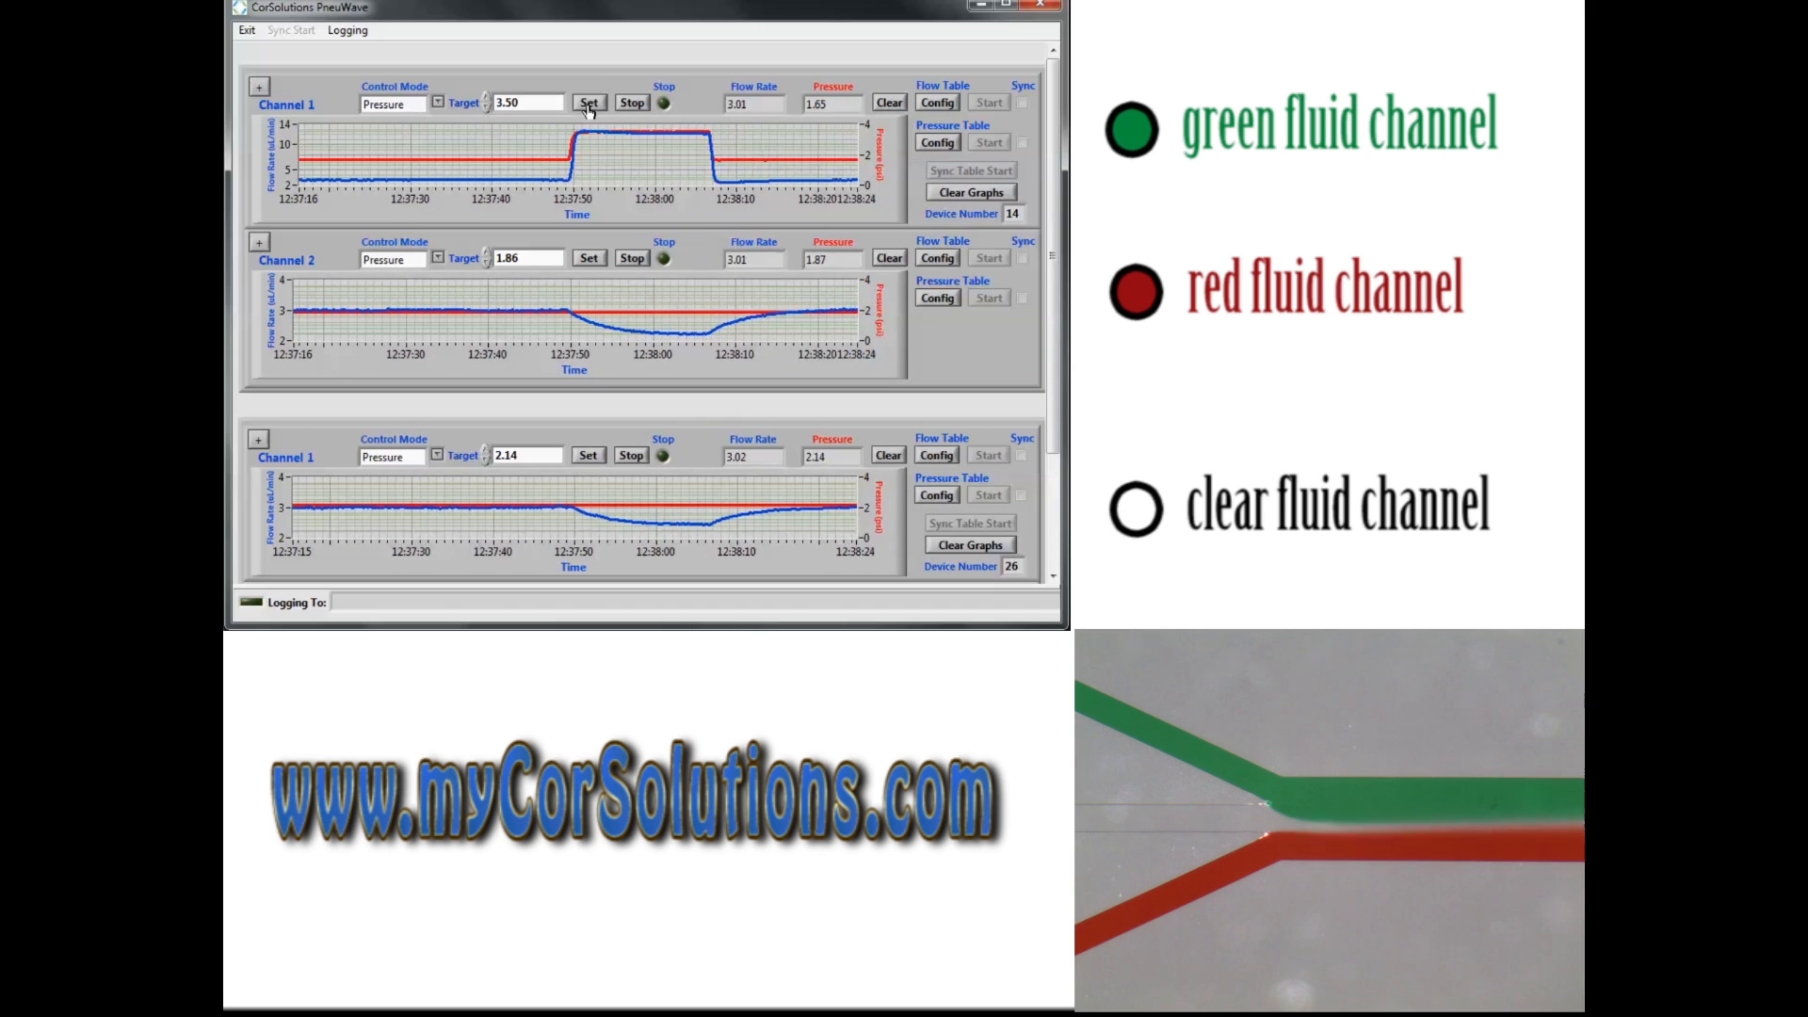